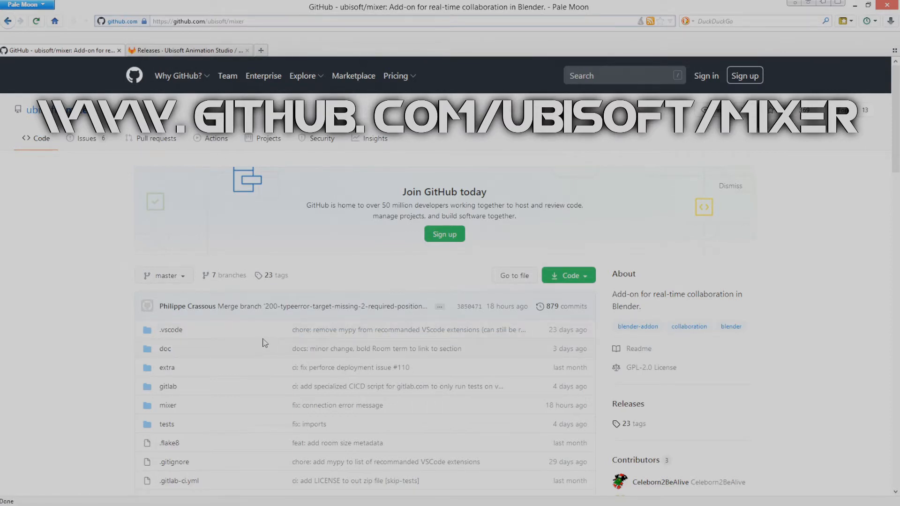
Step: From the Mixer README, go to the GitLab Releases page and locate the mixer-v0.14.0.zip asset
{"action": "scroll", "scroll_direction": "down", "scroll_amount": 3}
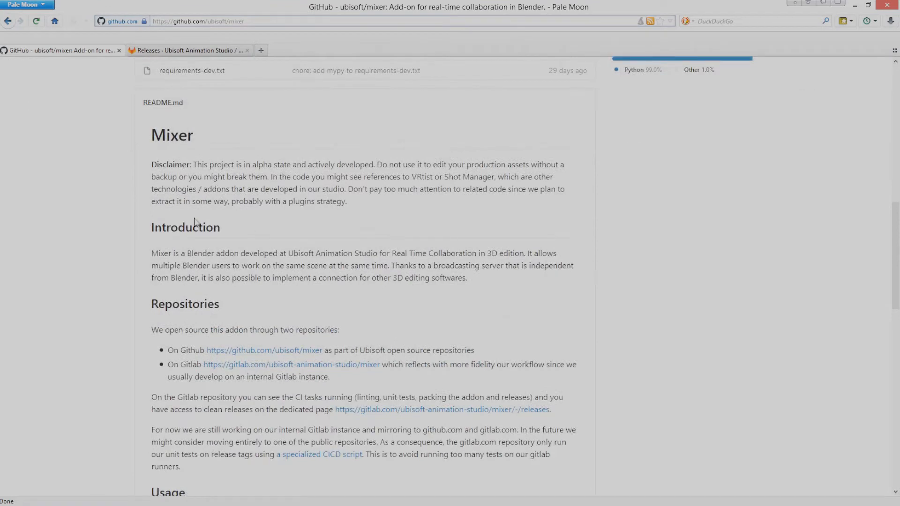
{"action": "scroll", "scroll_direction": "down", "scroll_amount": 3}
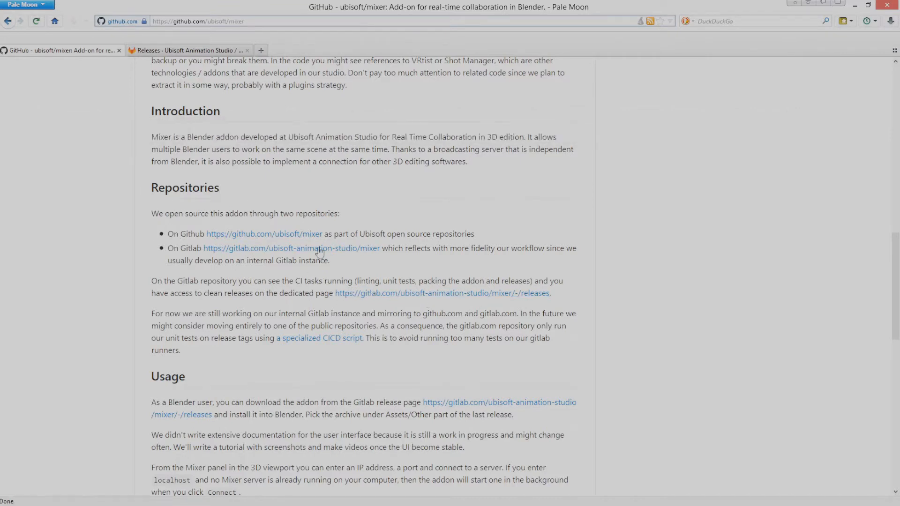
{"action": "left_click", "coordinate": [189, 50]}
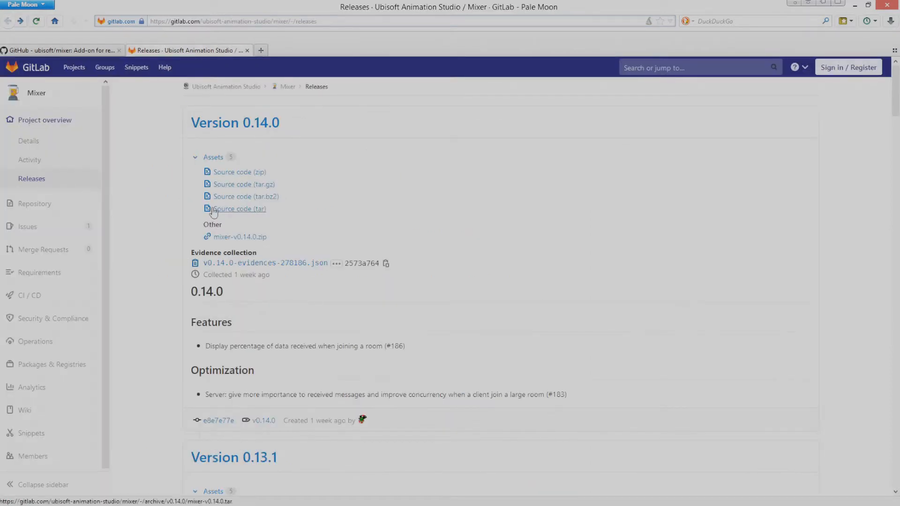
{"action": "scroll", "scroll_direction": "down", "scroll_amount": 3}
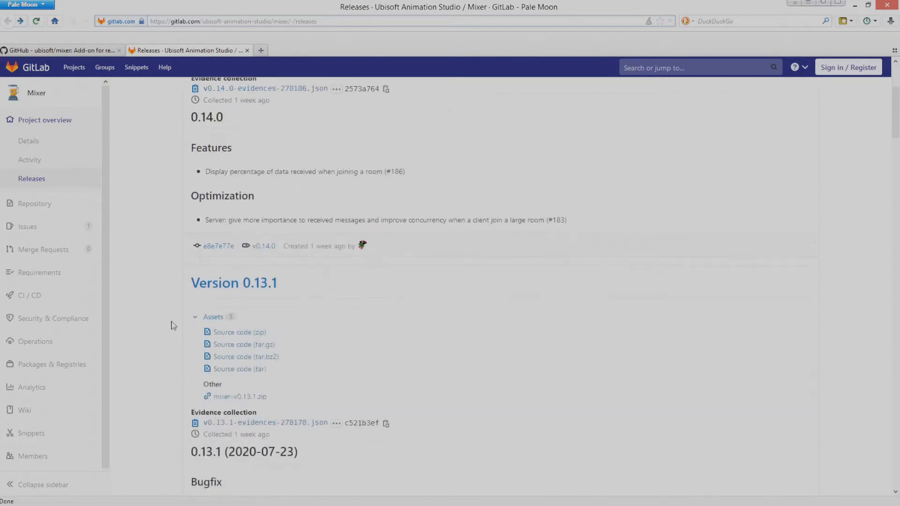
{"action": "scroll", "scroll_direction": "down", "scroll_amount": 3}
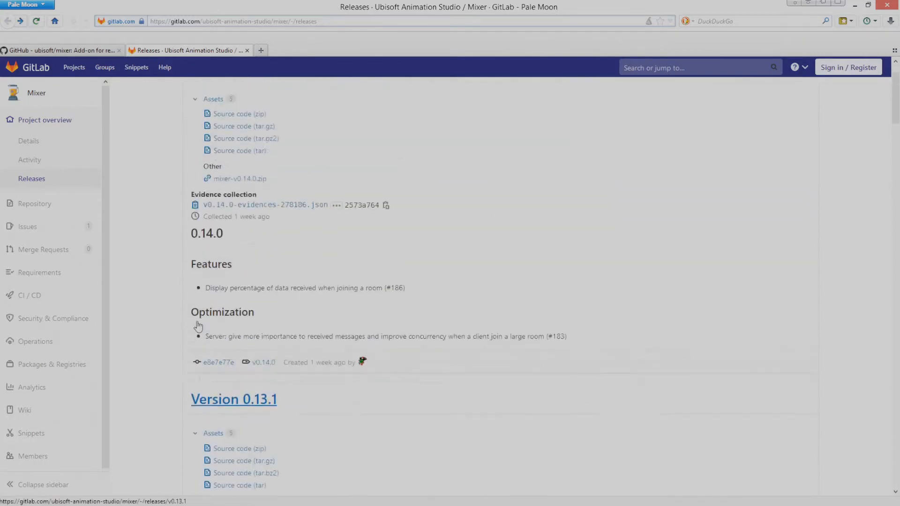
{"action": "scroll", "scroll_direction": "up", "scroll_amount": 3}
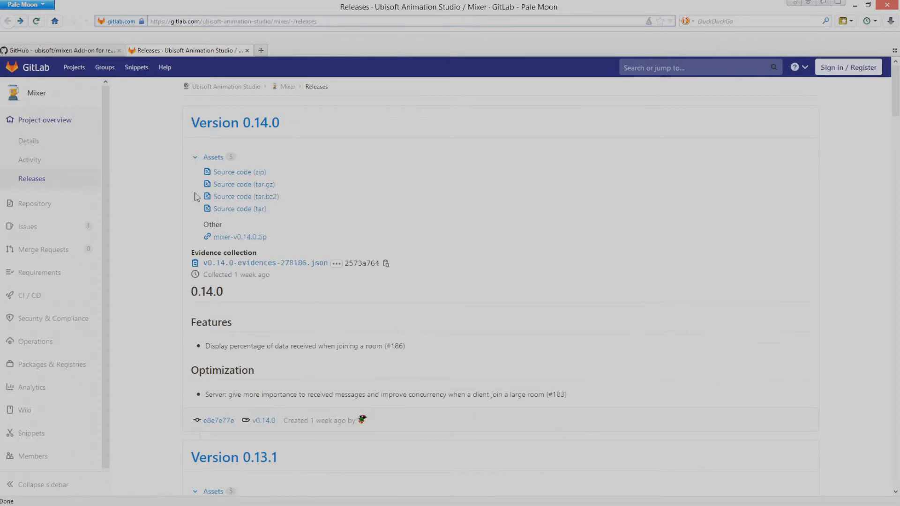
{"action": "mouse_move", "coordinate": [239, 237]}
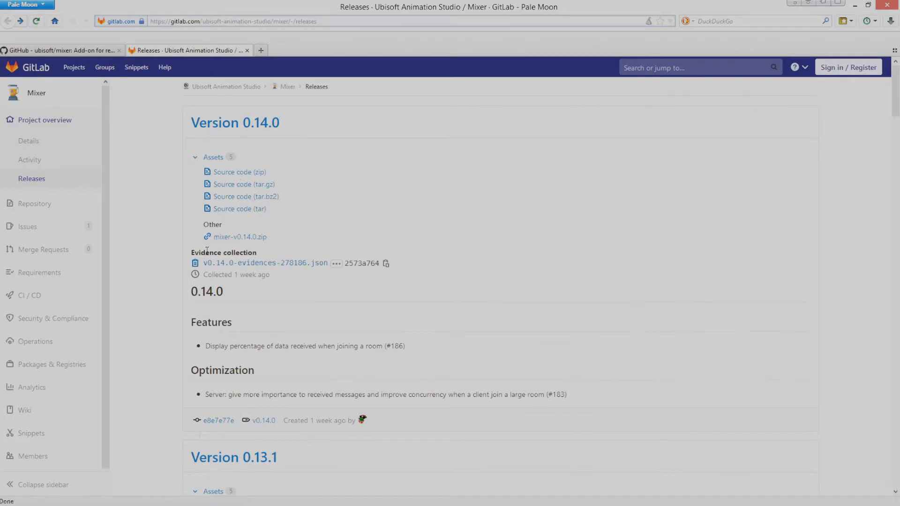
{"action": "mouse_move", "coordinate": [239, 237]}
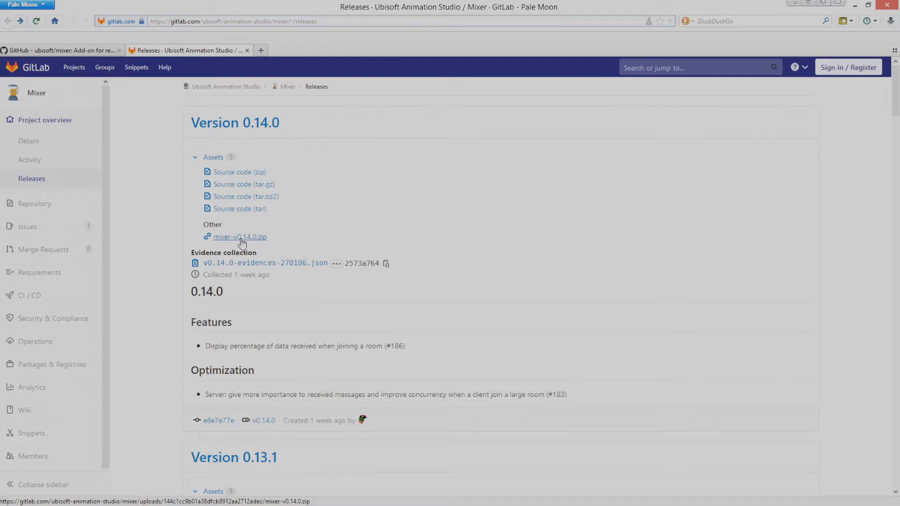
{"action": "mouse_move", "coordinate": [255, 247]}
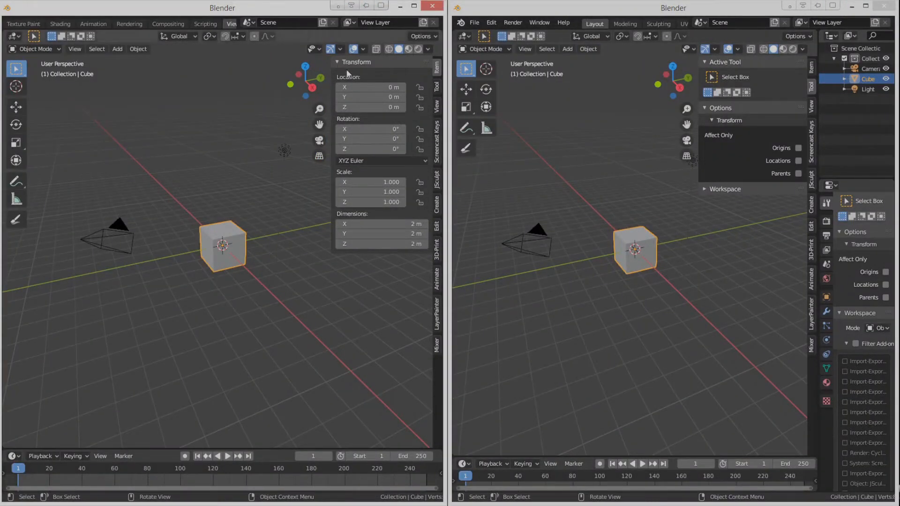
Step: Reach Preferences via the Edit menu after glancing at the File menu
{"action": "left_click", "coordinate": [474, 23]}
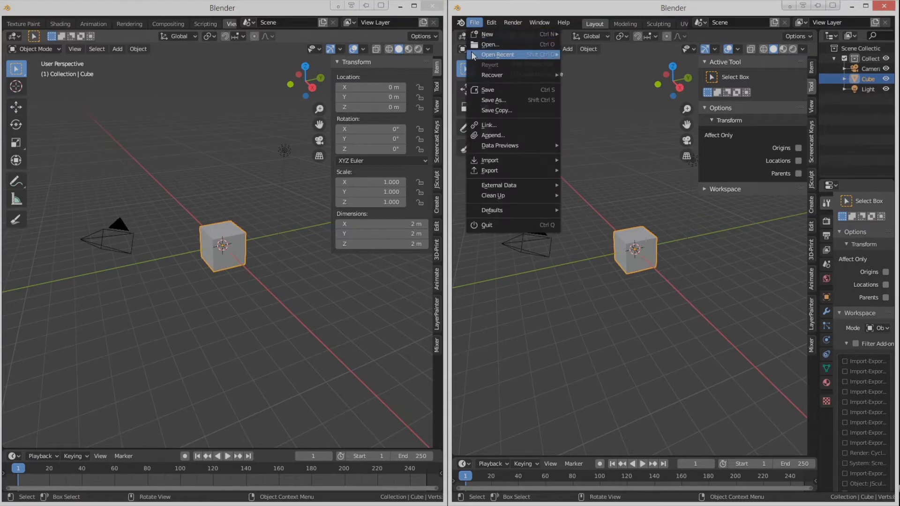
{"action": "left_click", "coordinate": [491, 23]}
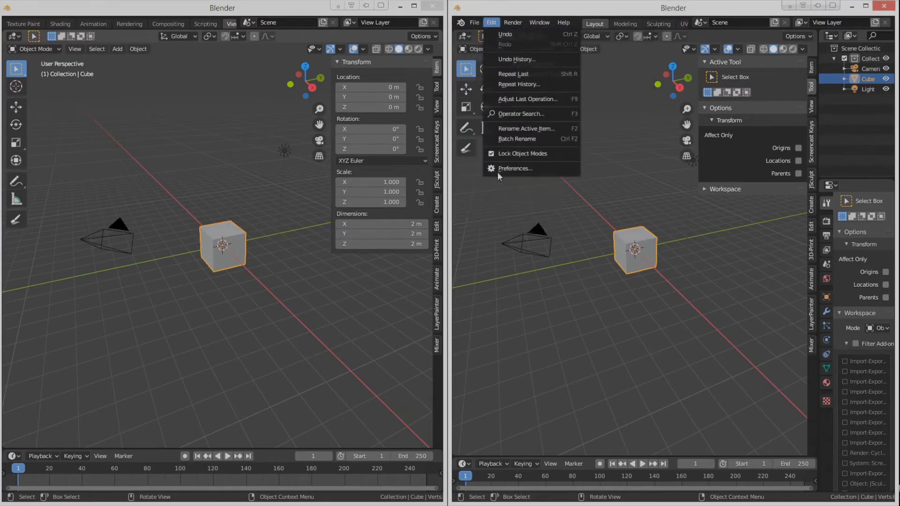
{"action": "left_click", "coordinate": [515, 168]}
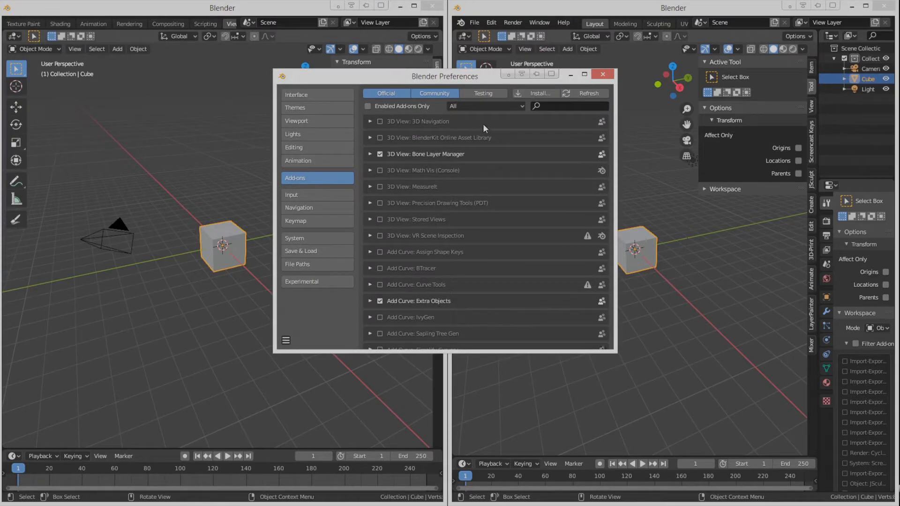
Step: Filter add-ons by 'mixer' and scroll through Mixer's settings (user Salvador, localhost, port 12800)
{"action": "type", "text": "m"}
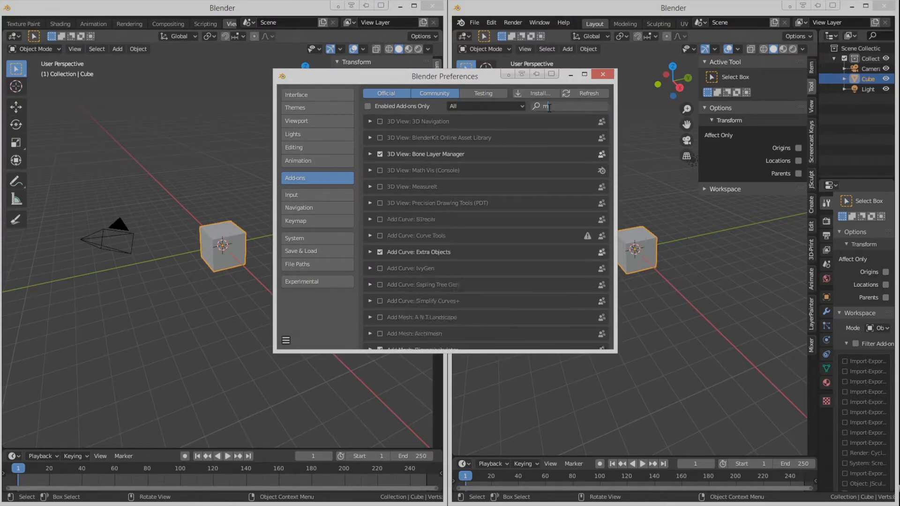
{"action": "type", "text": "ixer"}
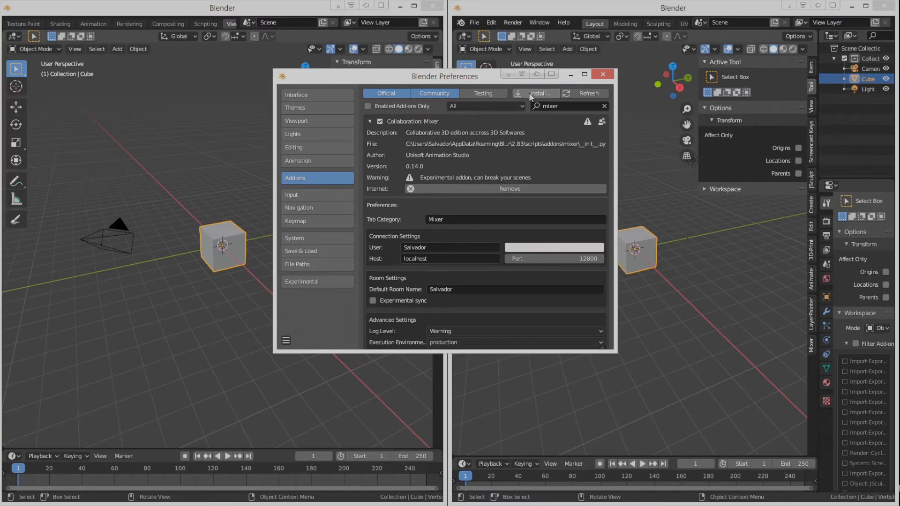
{"action": "mouse_move", "coordinate": [536, 93]}
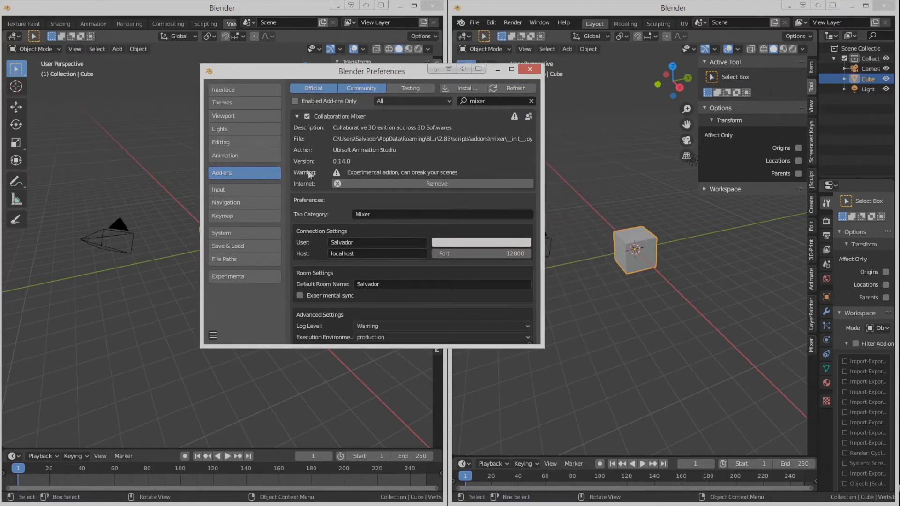
{"action": "scroll", "scroll_direction": "down", "scroll_amount": 3}
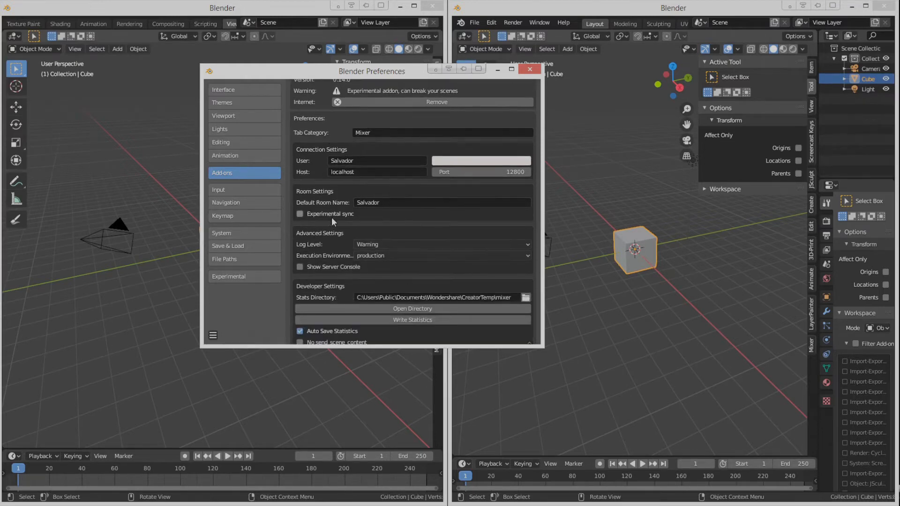
{"action": "scroll", "scroll_direction": "down", "scroll_amount": 3}
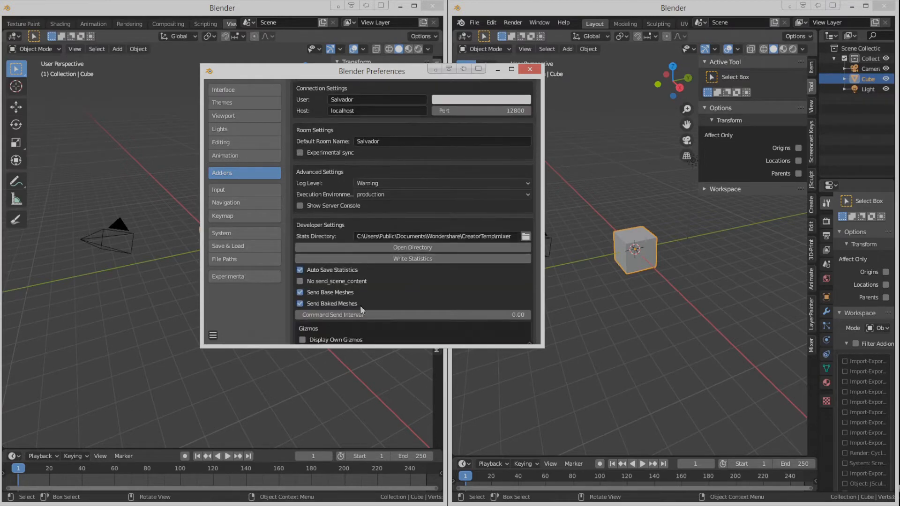
{"action": "scroll", "scroll_direction": "down", "scroll_amount": 3}
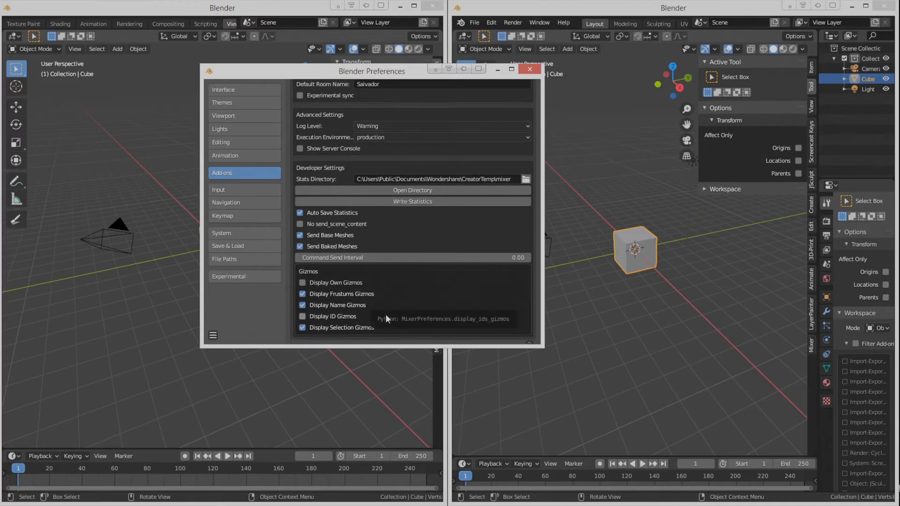
{"action": "mouse_move", "coordinate": [386, 319]}
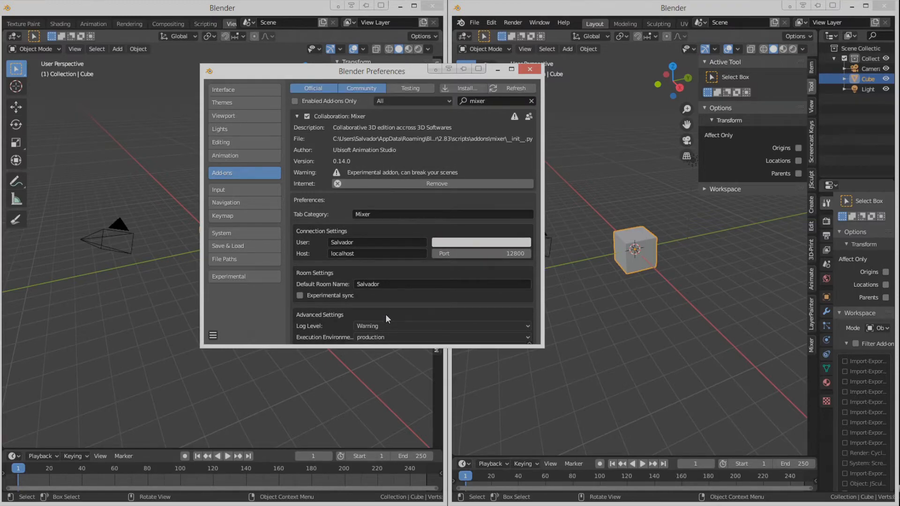
{"action": "scroll", "scroll_direction": "down", "scroll_amount": 3}
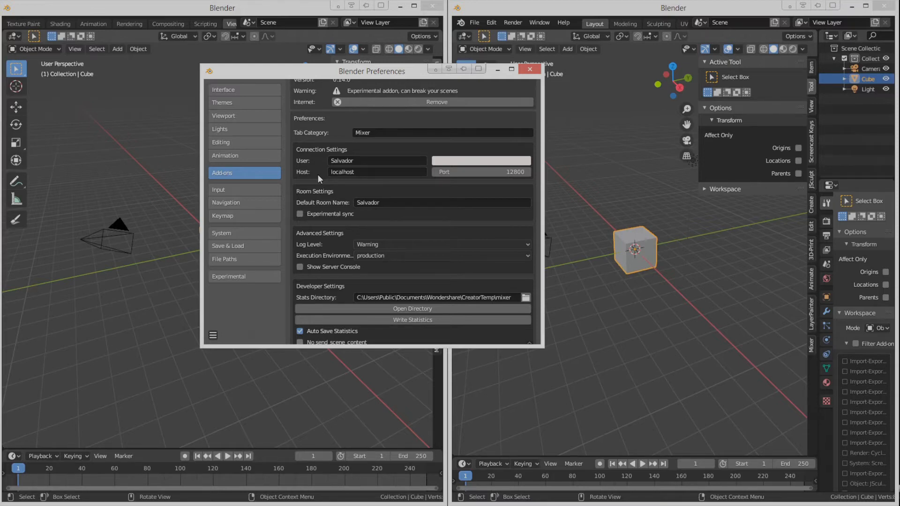
{"action": "mouse_move", "coordinate": [353, 232]}
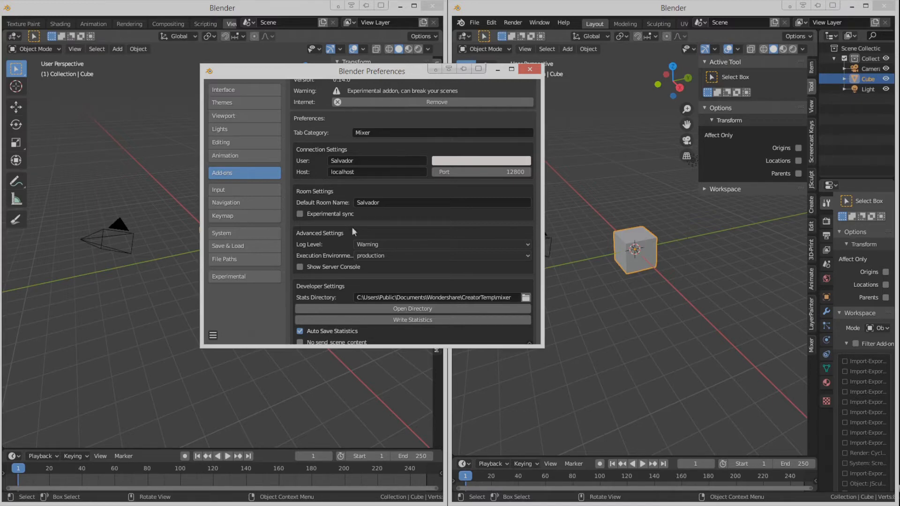
{"action": "scroll", "scroll_direction": "down", "scroll_amount": 3}
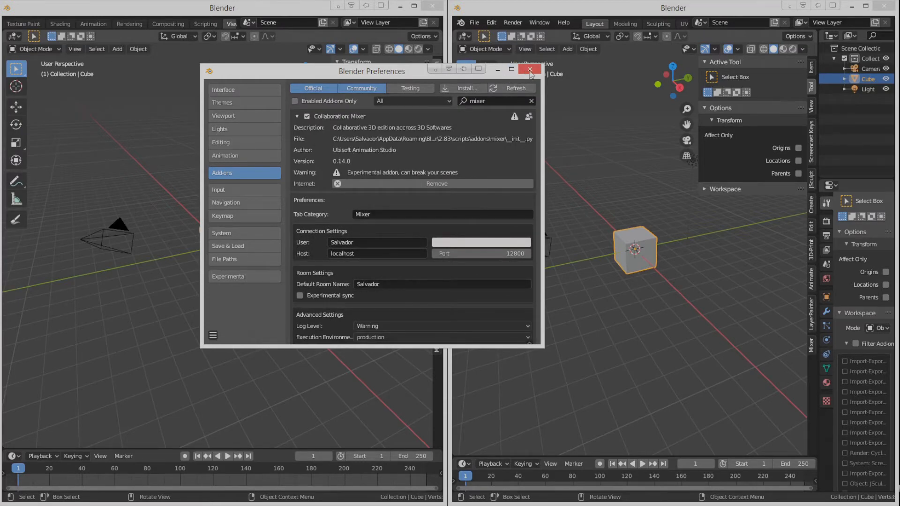
Step: Close the Preferences window to return to the two viewports
{"action": "left_click", "coordinate": [528, 69]}
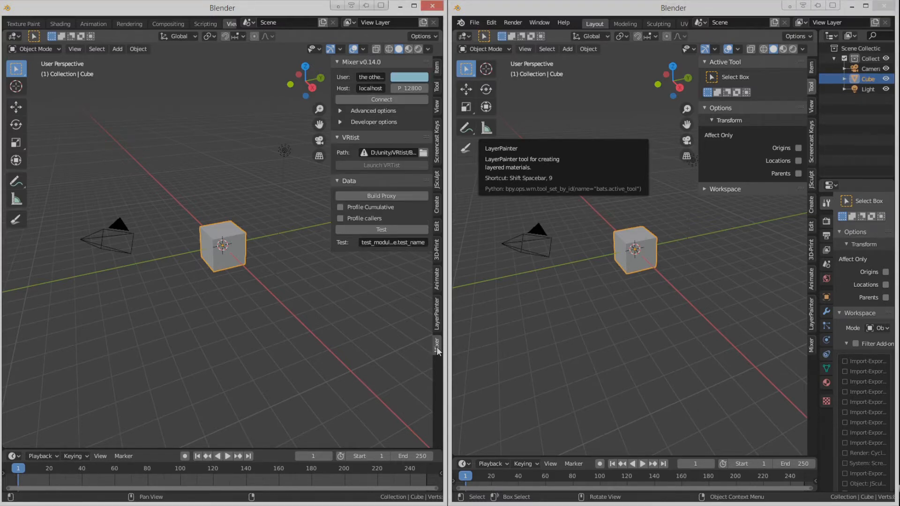
{"action": "mouse_move", "coordinate": [804, 353]}
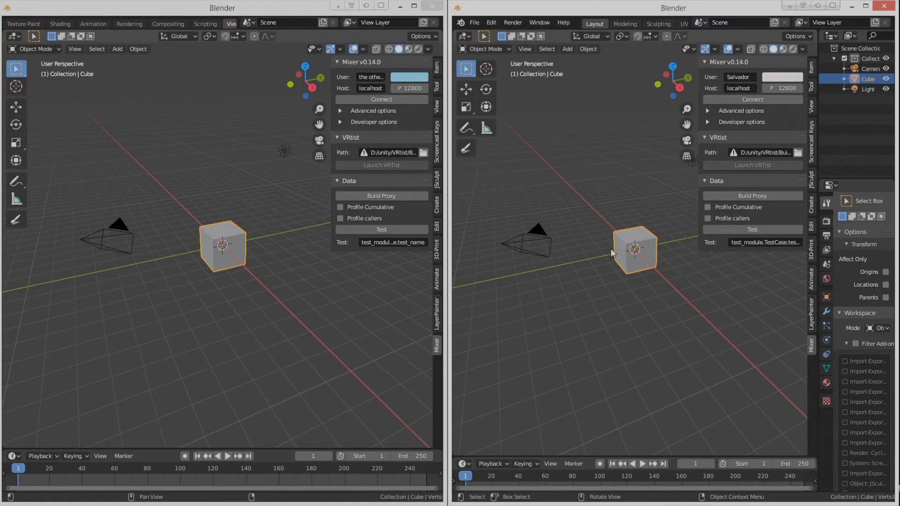
Step: Connect both instances to the Mixer server, name one user 'ordenador 01' and create a room
{"action": "left_click", "coordinate": [752, 99]}
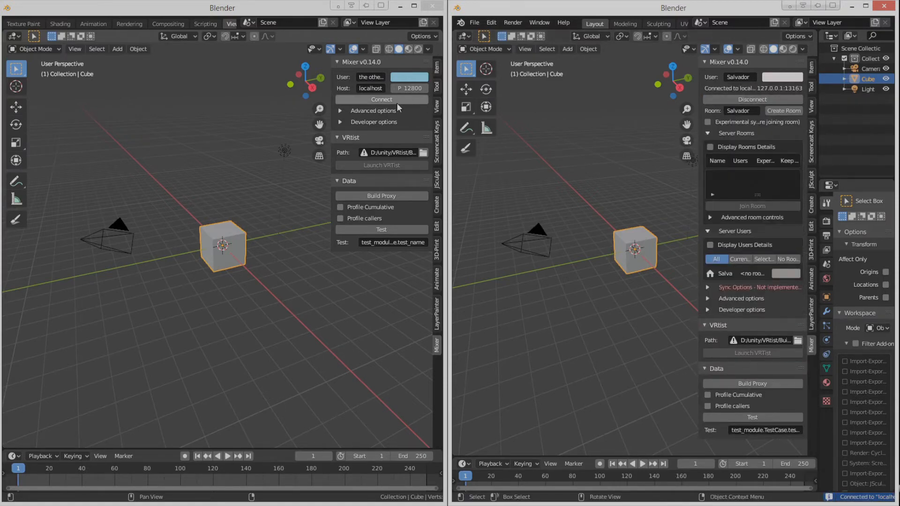
{"action": "left_click", "coordinate": [381, 100]}
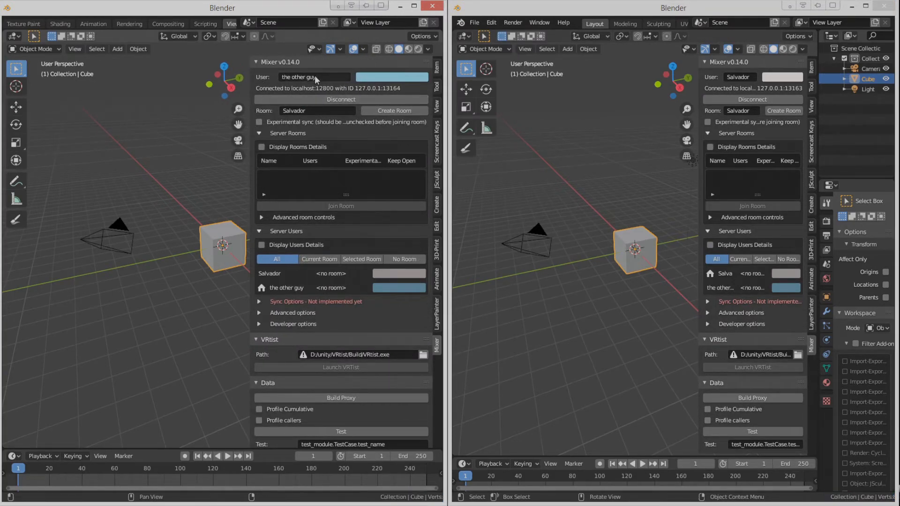
{"action": "left_click", "coordinate": [313, 77]}
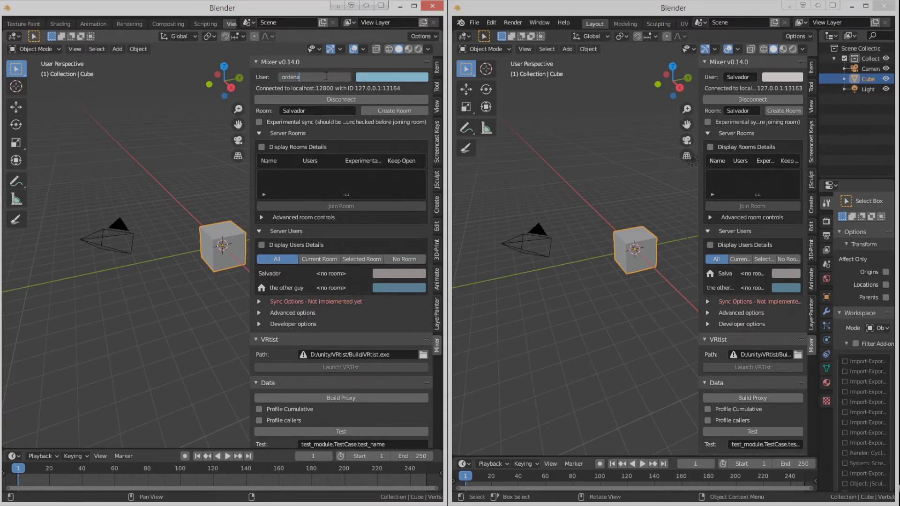
{"action": "type", "text": "ordenador 01"}
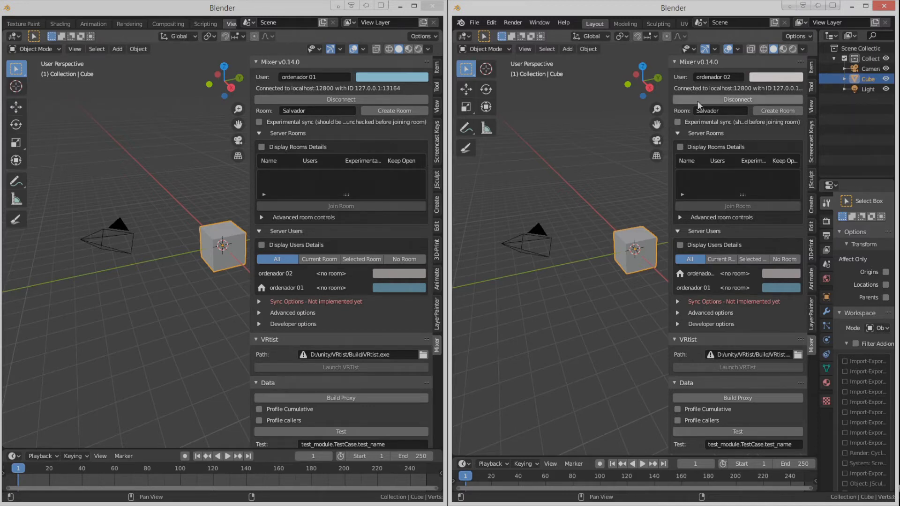
{"action": "mouse_move", "coordinate": [776, 111]}
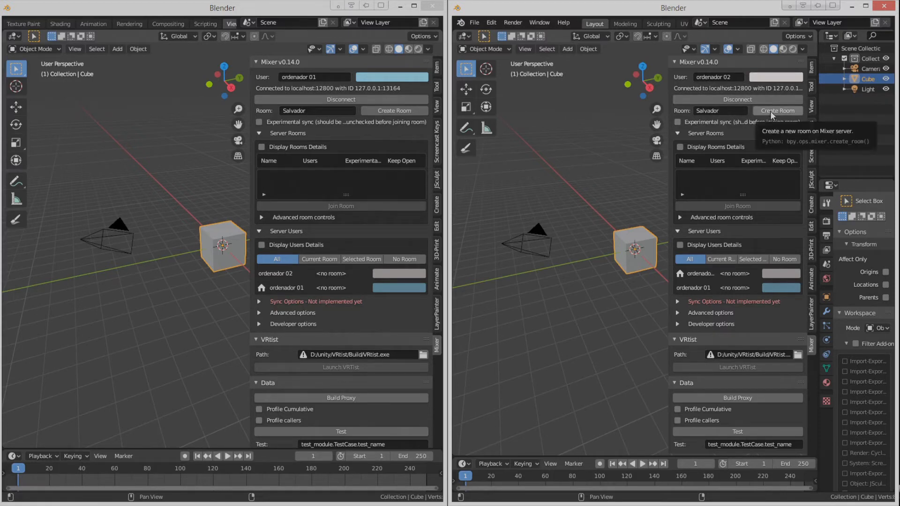
{"action": "left_click", "coordinate": [776, 110]}
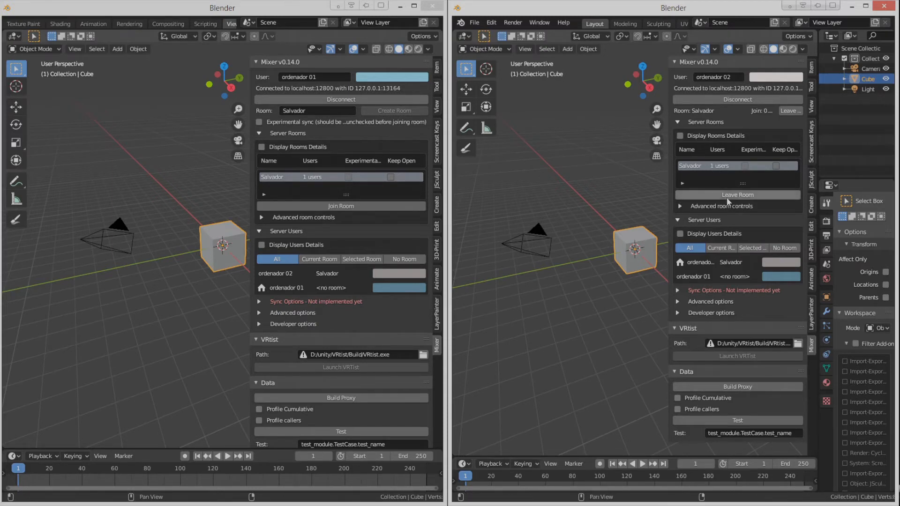
{"action": "mouse_move", "coordinate": [738, 195]}
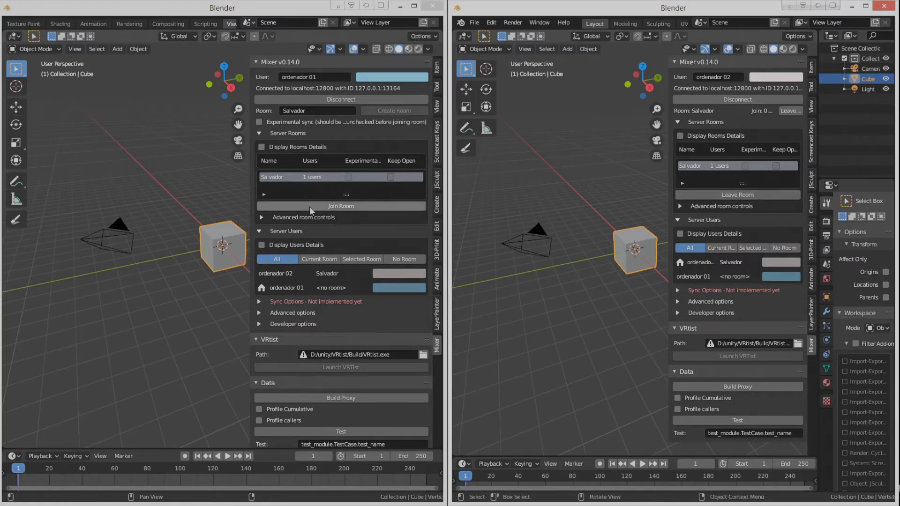
{"action": "mouse_move", "coordinate": [340, 206]}
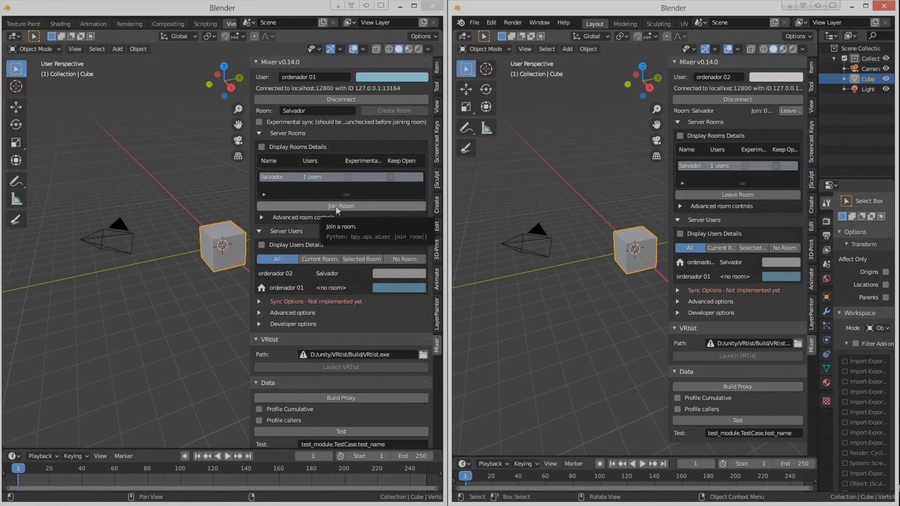
Step: Join the Salvador room from the first window and orbit the shared cube view
{"action": "left_click", "coordinate": [340, 206]}
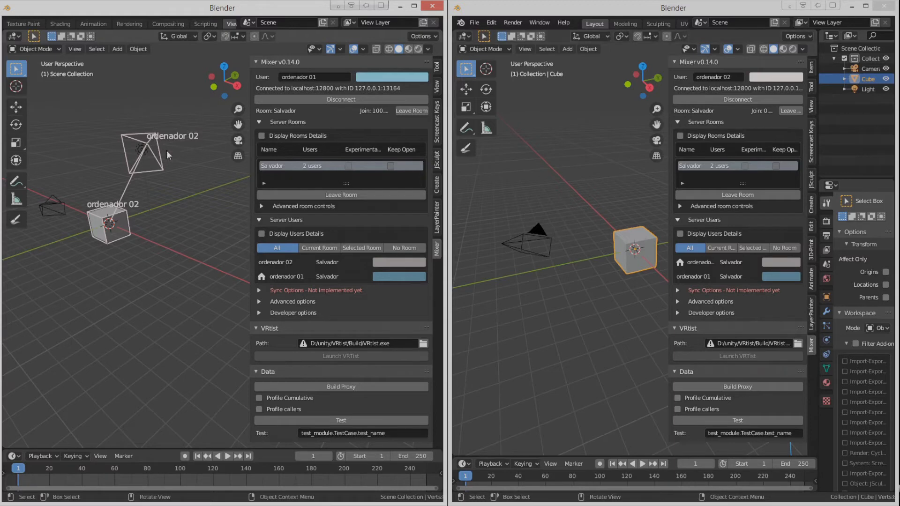
{"action": "mouse_move", "coordinate": [128, 216]}
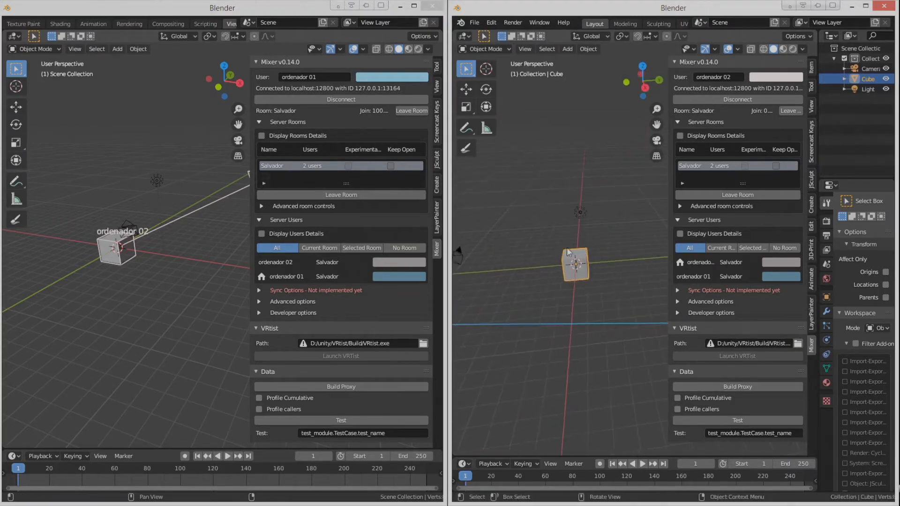
{"action": "left_click_drag", "start_coordinate": [574, 265], "coordinate": [584, 272]}
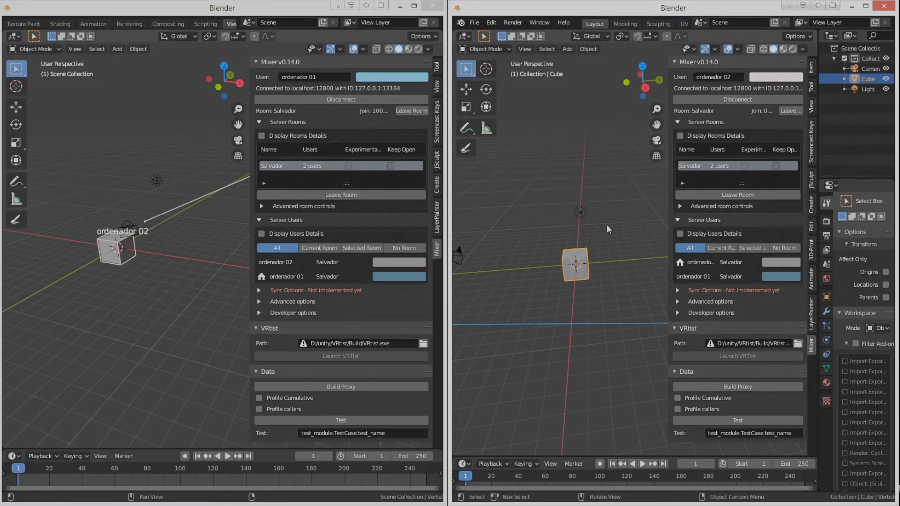
{"action": "mouse_move", "coordinate": [662, 360]}
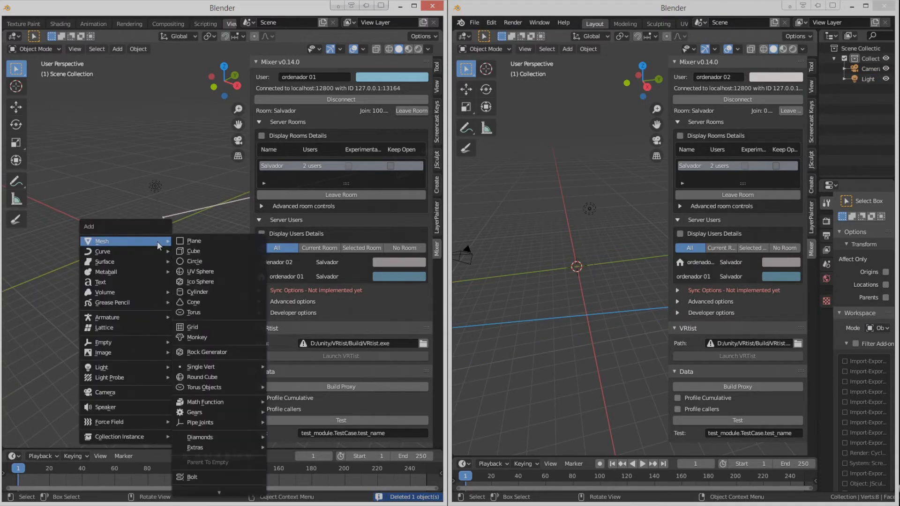
Step: Add a Suzanne monkey head mesh to the shared scene
{"action": "left_click", "coordinate": [197, 336]}
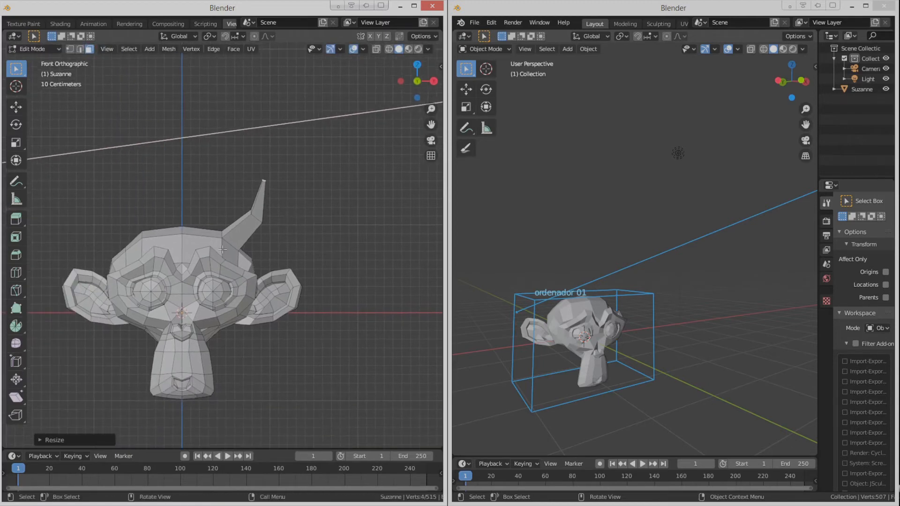
{"action": "mouse_move", "coordinate": [208, 265]}
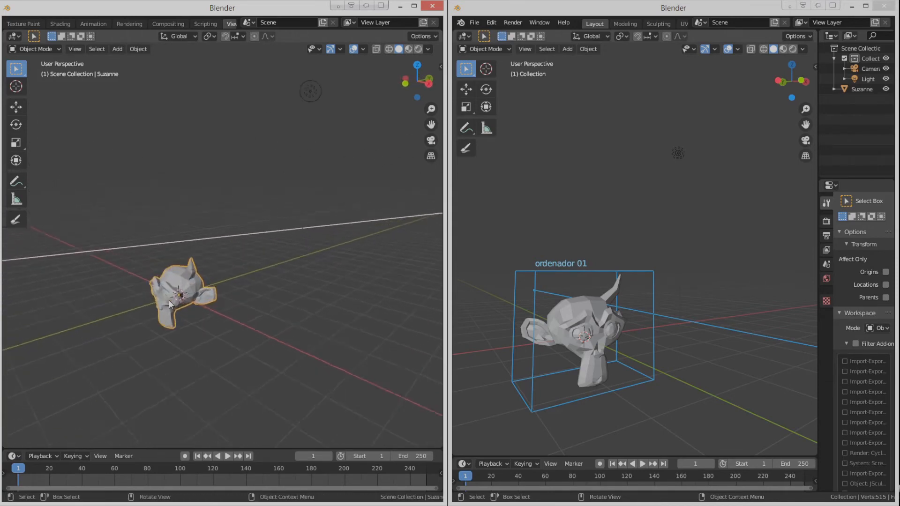
Step: Insert a Location keyframe at frame 1 and a LocRot keyframe at frame 49 on Suzanne
{"action": "key", "text": "i"}
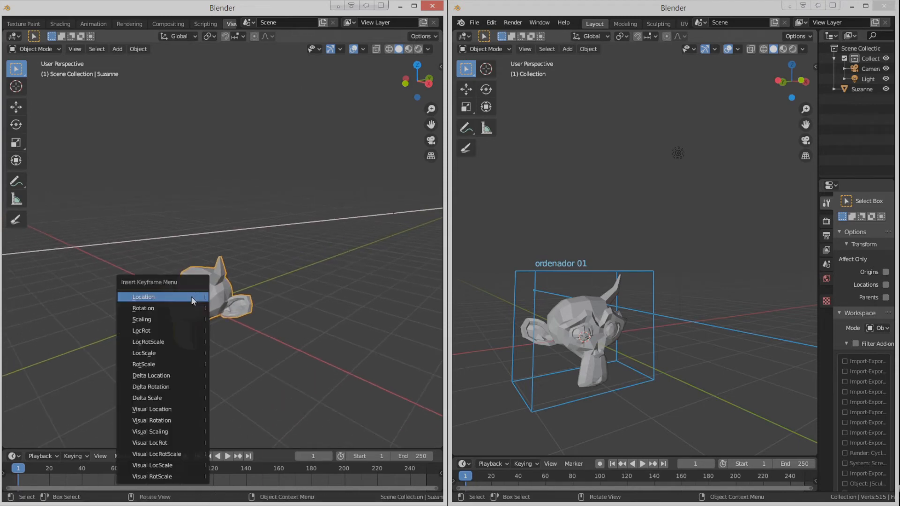
{"action": "left_click", "coordinate": [144, 297]}
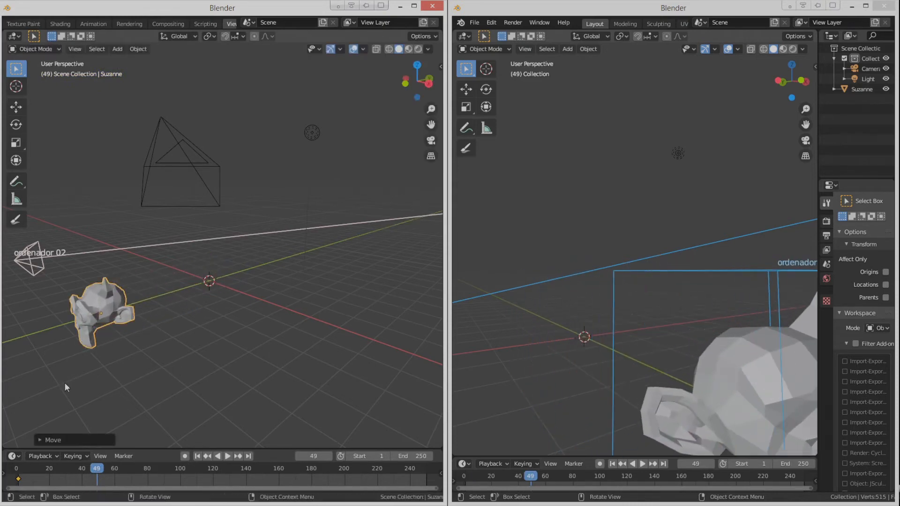
{"action": "mouse_move", "coordinate": [384, 335]}
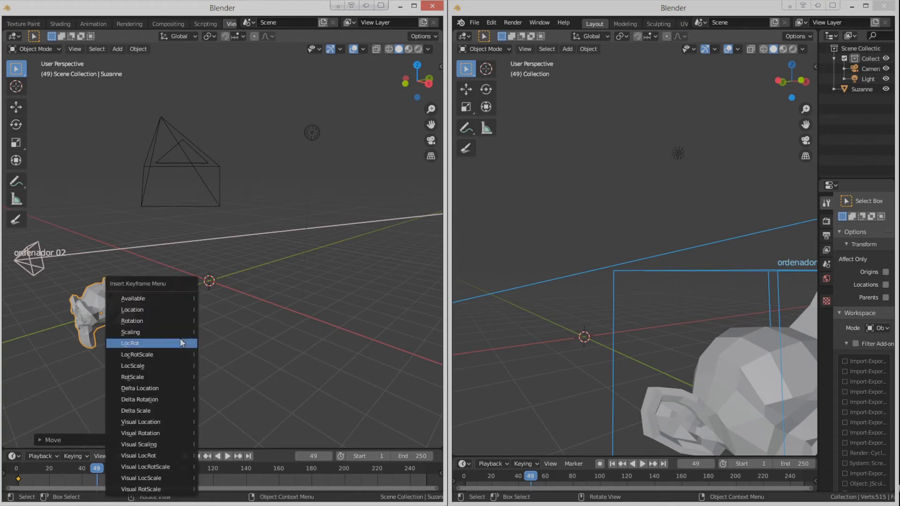
{"action": "left_click", "coordinate": [129, 343]}
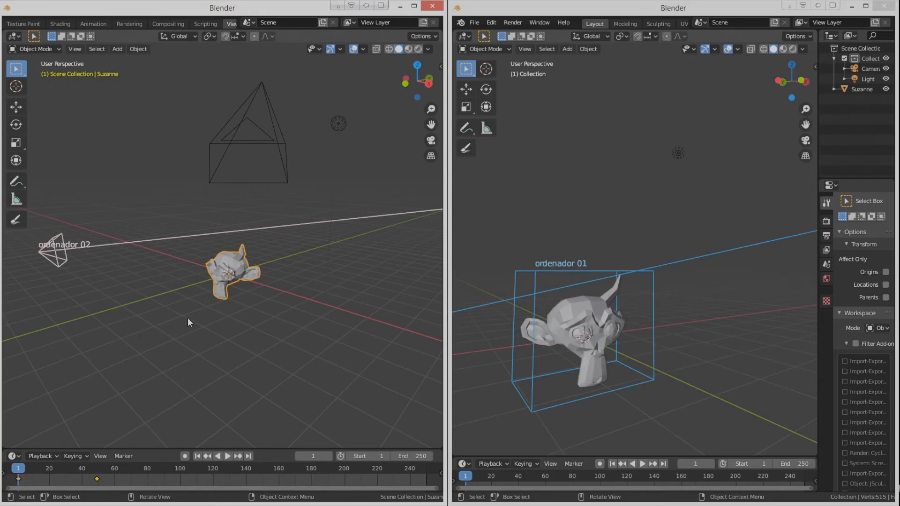
{"action": "mouse_move", "coordinate": [648, 337]}
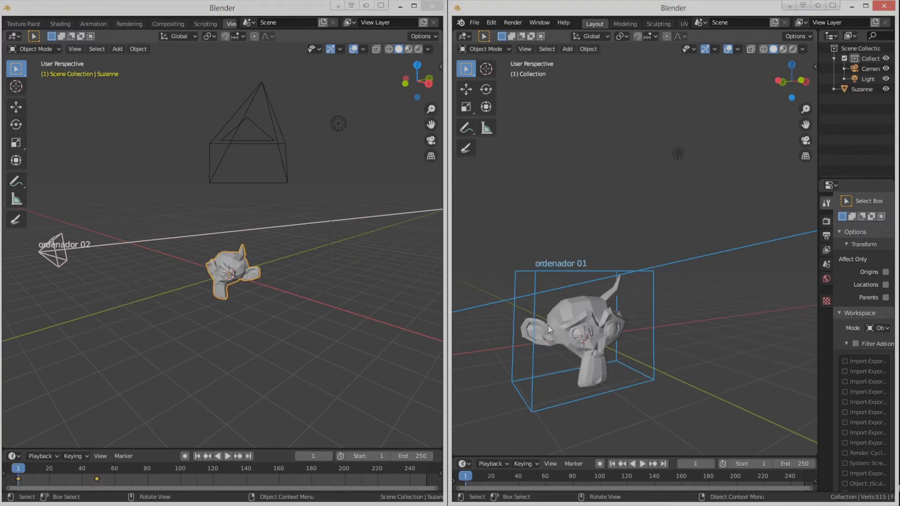
Step: In the second window, select Suzanne and scrub to frame 25 to check the synced animation
{"action": "left_click", "coordinate": [568, 329]}
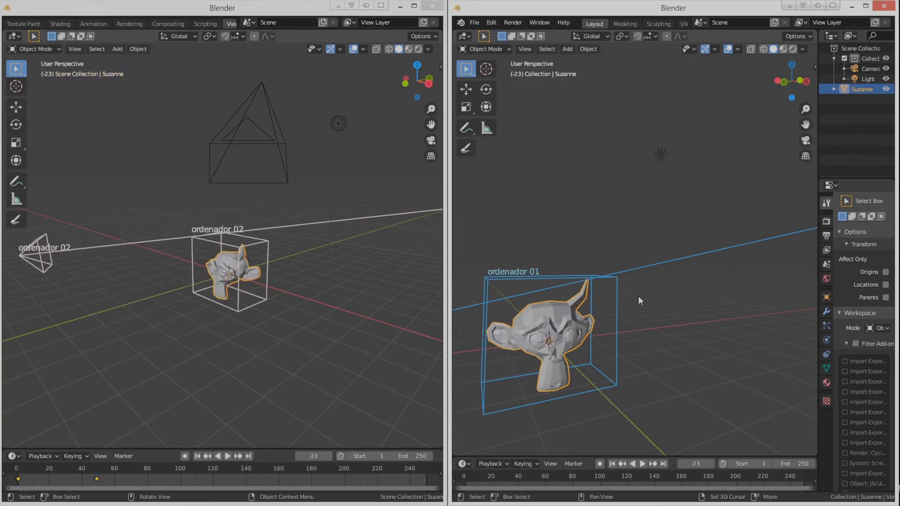
{"action": "left_click", "coordinate": [56, 468]}
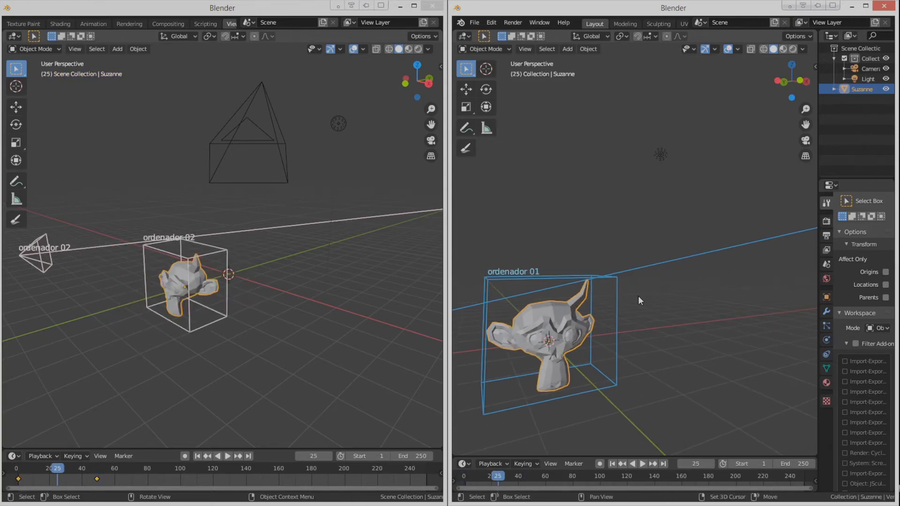
{"action": "left_click", "coordinate": [227, 456]}
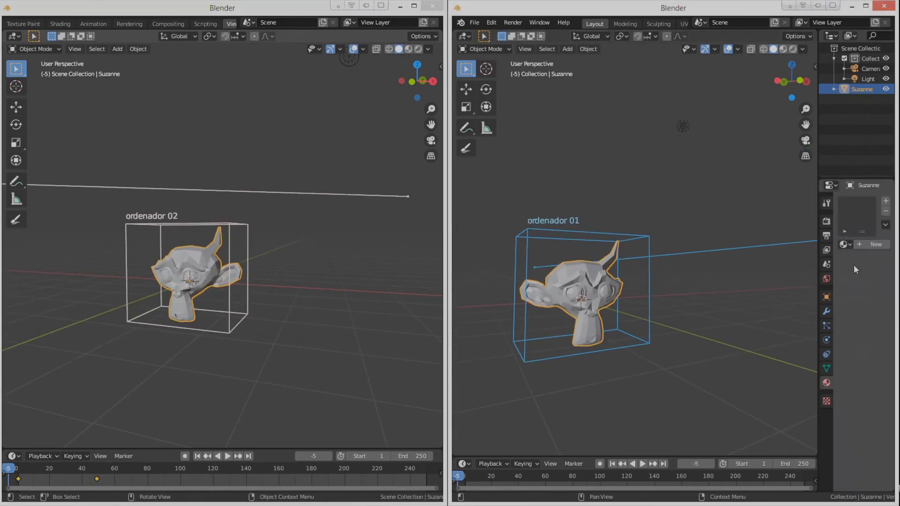
Step: Create a new material for Suzanne and reveal its surface properties
{"action": "left_click", "coordinate": [876, 243]}
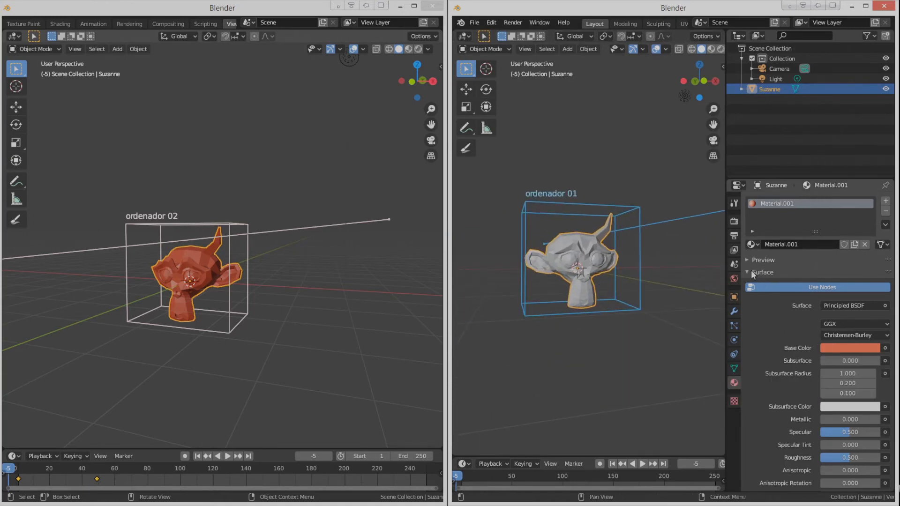
{"action": "left_click", "coordinate": [748, 272]}
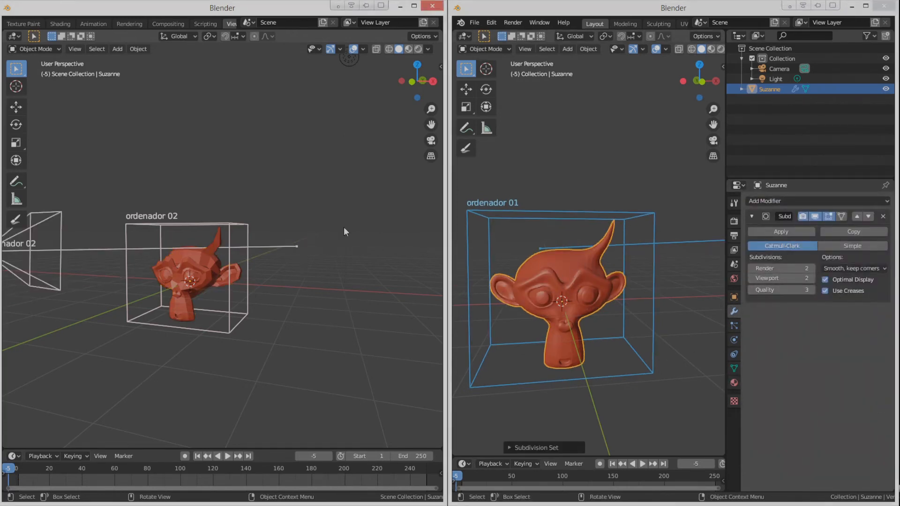
{"action": "mouse_move", "coordinate": [312, 143]}
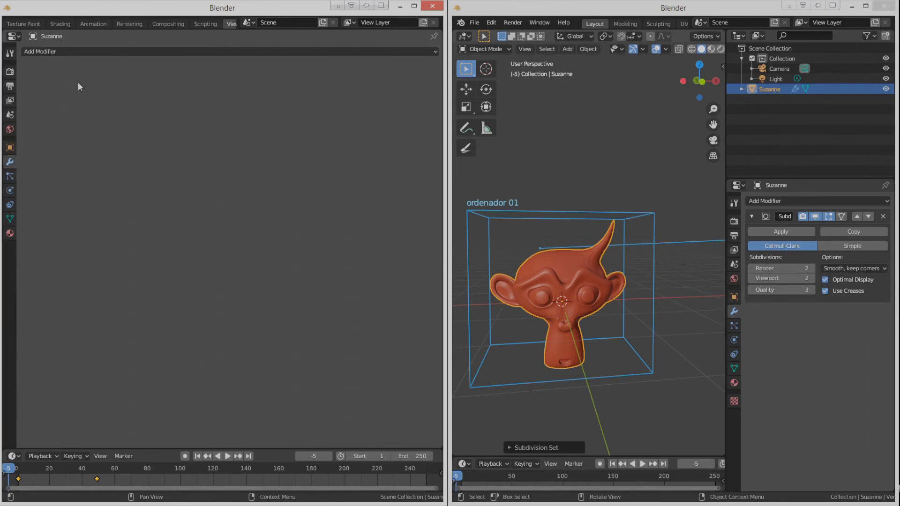
{"action": "mouse_move", "coordinate": [219, 140]}
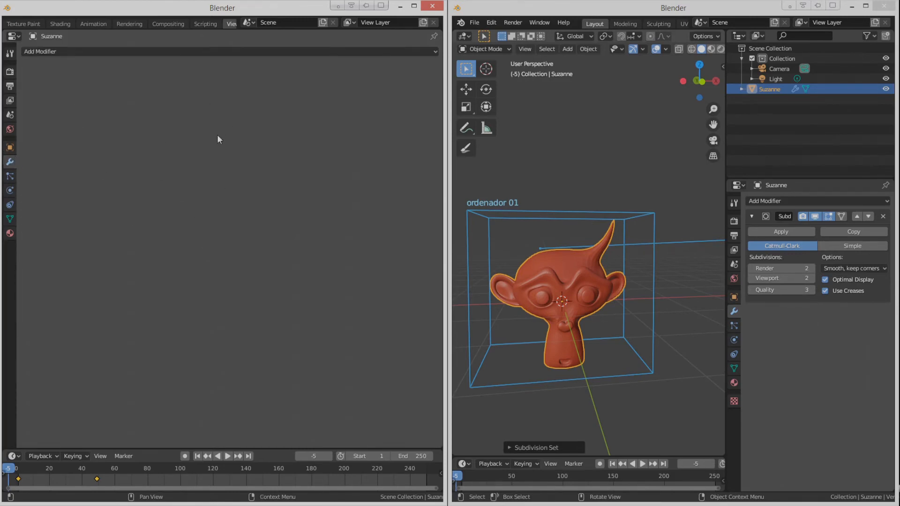
{"action": "mouse_move", "coordinate": [186, 217]}
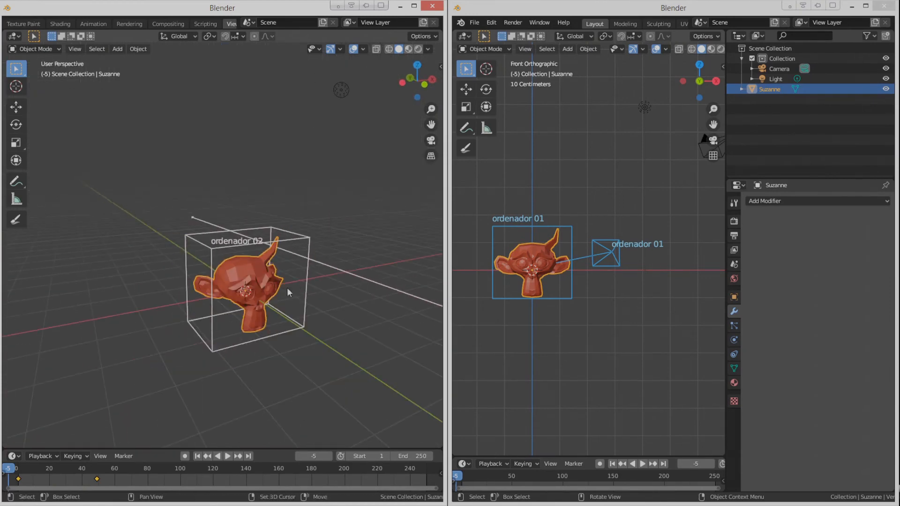
Step: Orbit the viewport to inspect the subdivided Suzanne
{"action": "left_click_drag", "start_coordinate": [259, 287], "coordinate": [218, 265]}
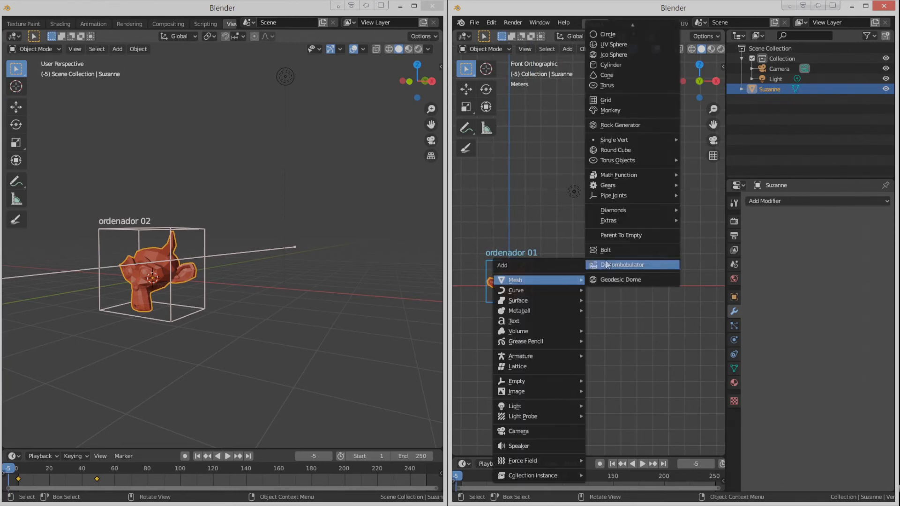
Step: Add a torus mesh and reshape its vertices into a bent, warped ring
{"action": "left_click", "coordinate": [607, 85]}
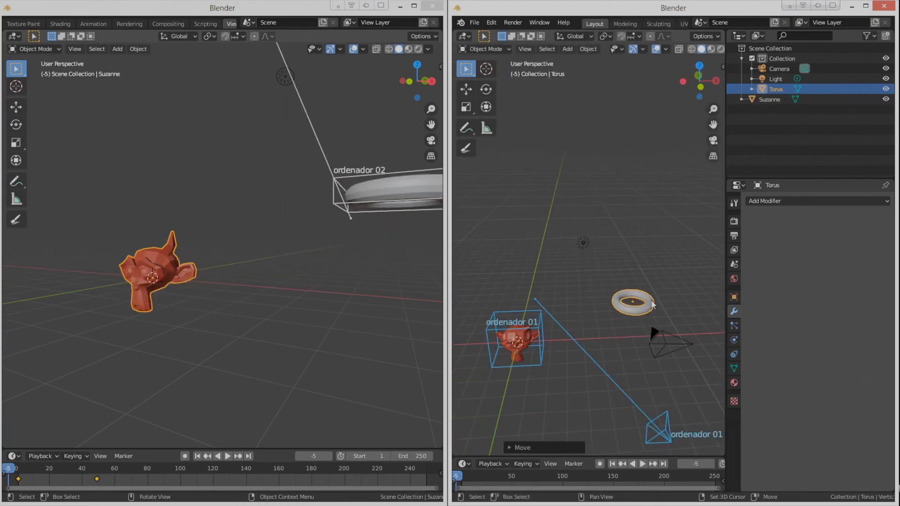
{"action": "key", "text": "Tab"}
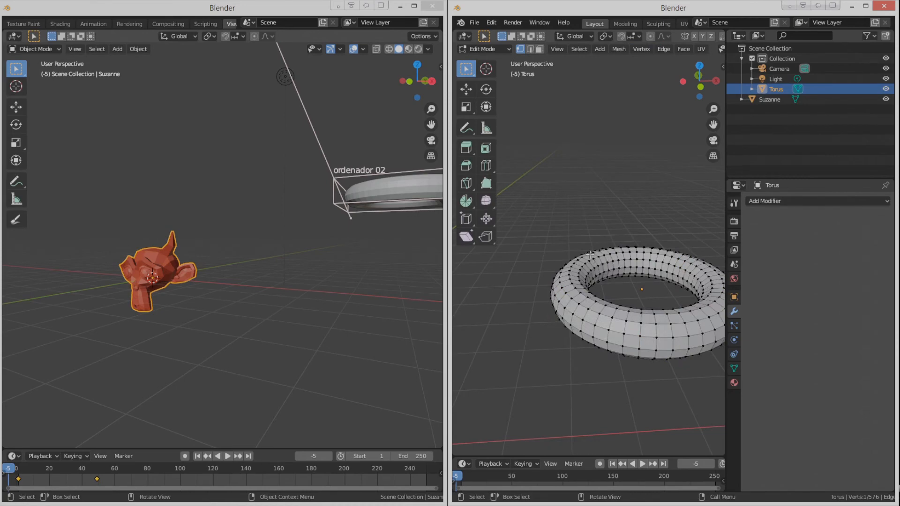
{"action": "key", "text": "KP_1"}
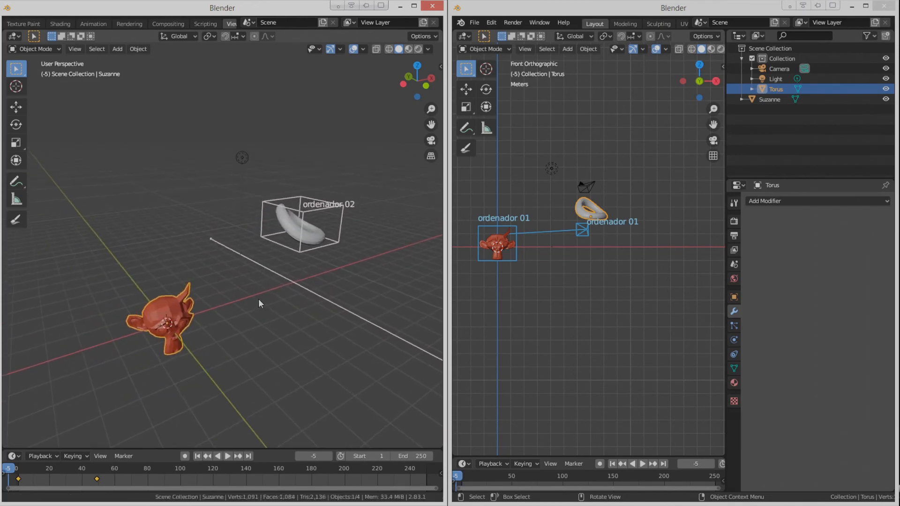
{"action": "left_click_drag", "start_coordinate": [259, 303], "coordinate": [224, 289]}
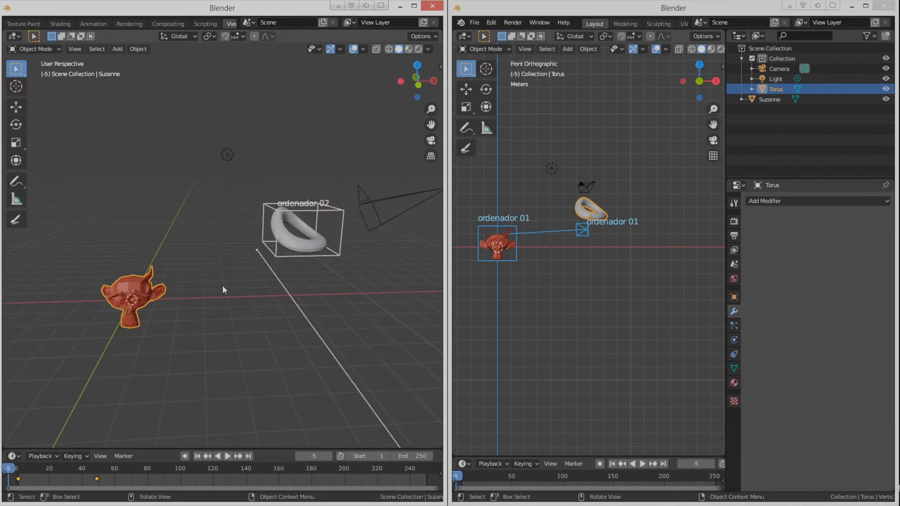
{"action": "key", "text": "KP_1"}
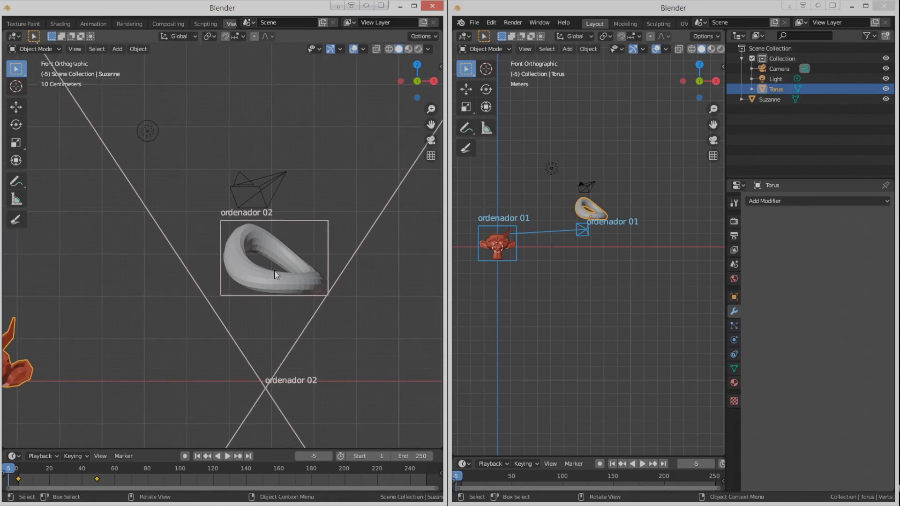
{"action": "left_click_drag", "start_coordinate": [275, 270], "coordinate": [275, 303]}
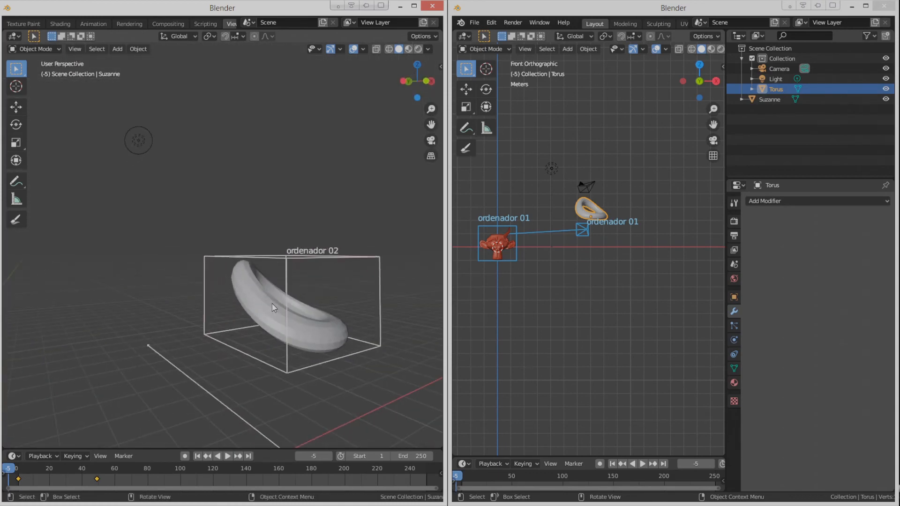